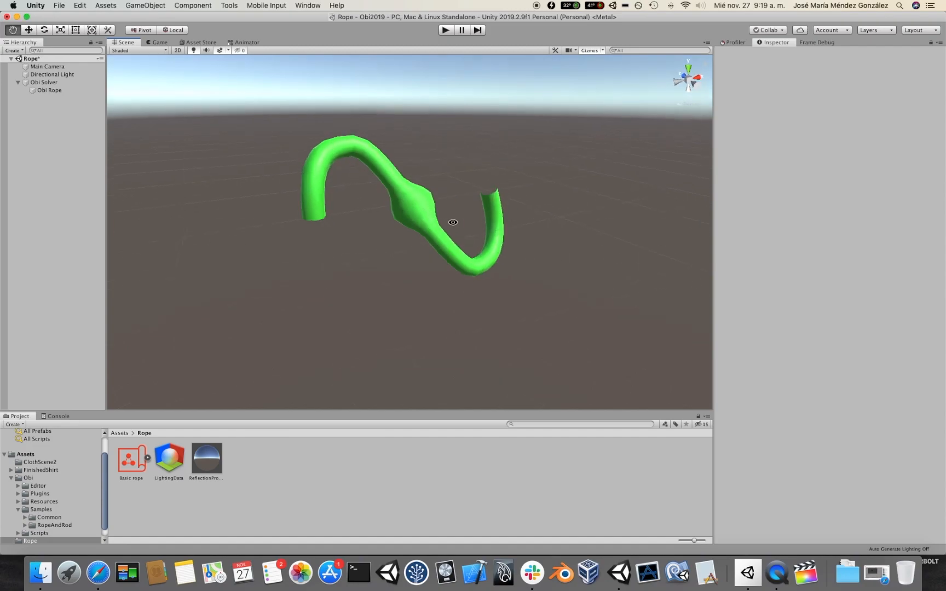
Select Obi Rope, start Play mode and watch the rope sag in the Scene view.
left_click(49, 90)
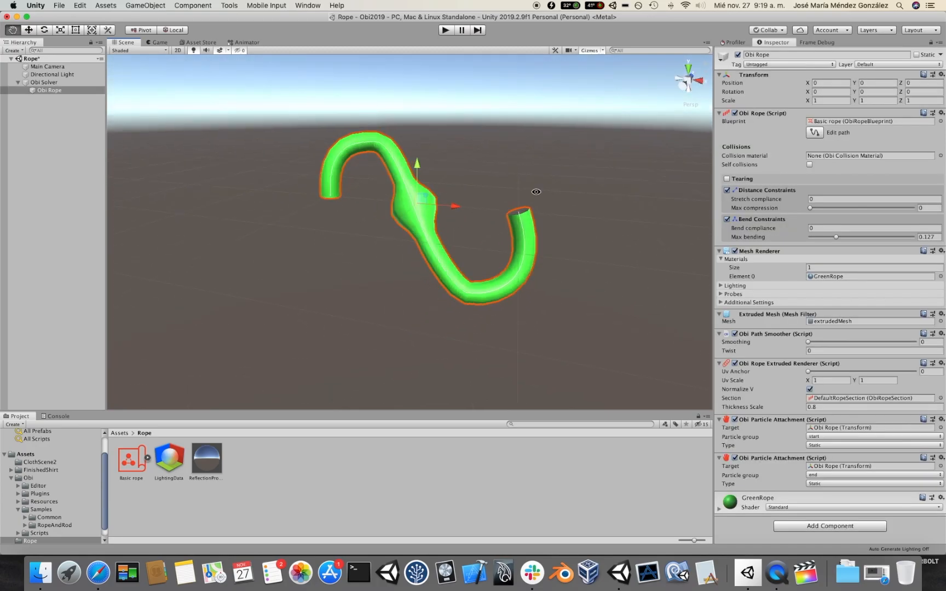
left_click(445, 30)
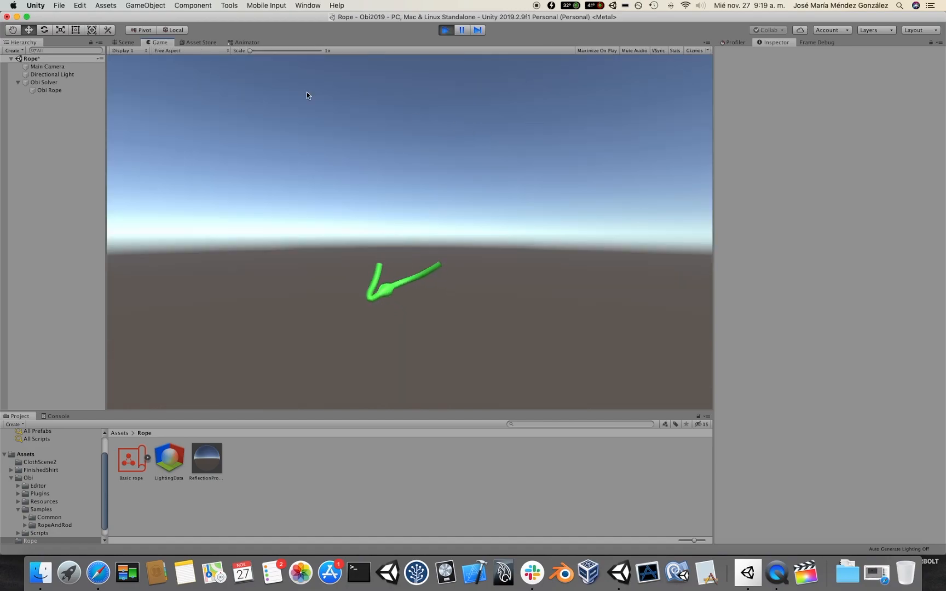
left_click(125, 42)
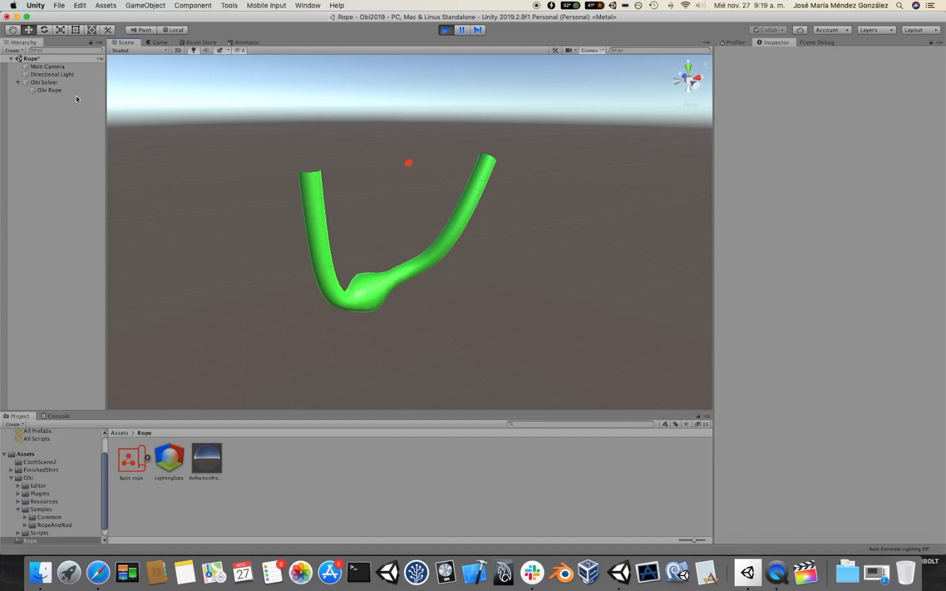
Move the rope to (0.024, 0.074, -0.205), rotate it 18.38° on Z and scale it to about 1.185.
left_click(49, 90)
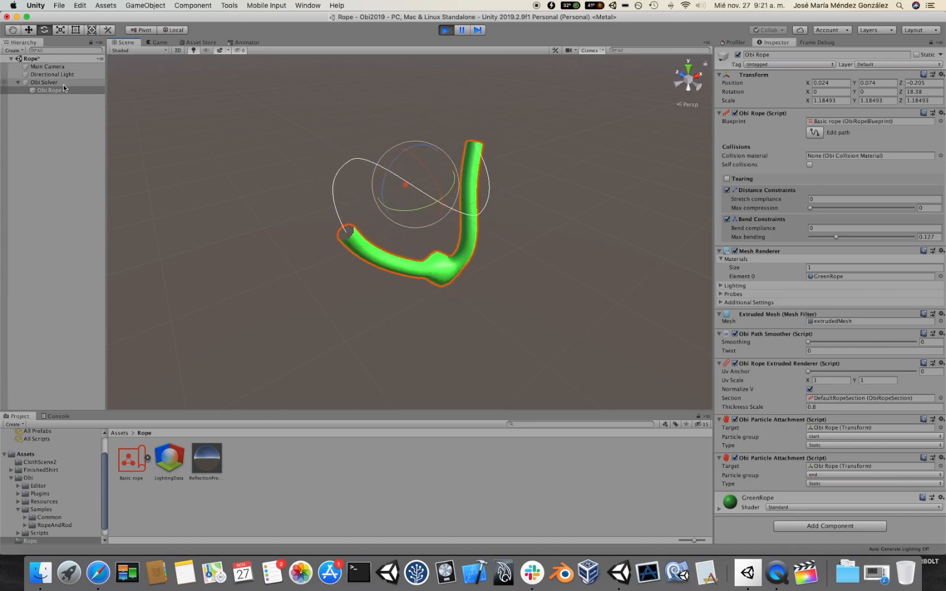
Move the Obi Solver and its rope to (-0.68, -0.3, 0.61), rotated about 23.9° on Z.
left_click(43, 82)
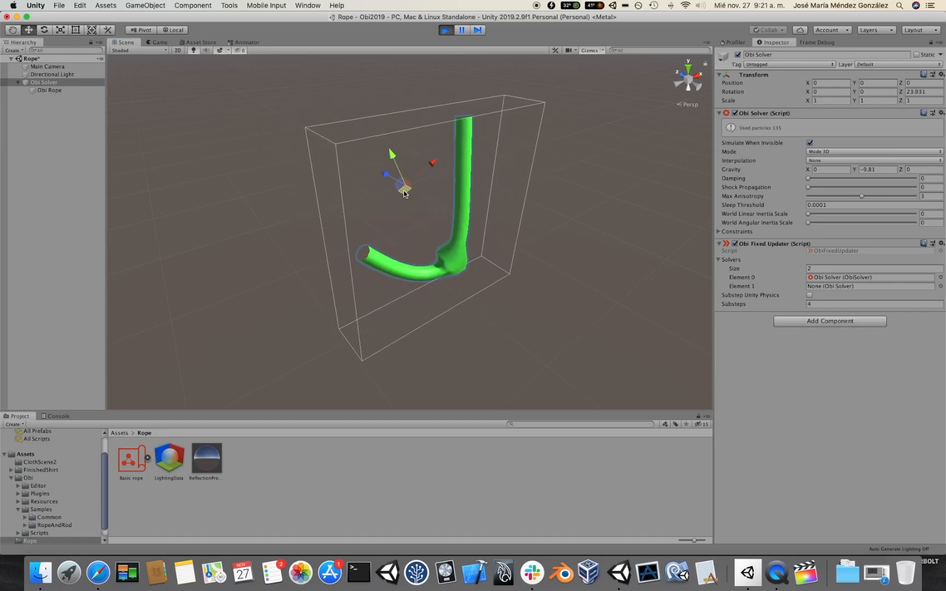
left_click_drag(401, 188, 361, 171)
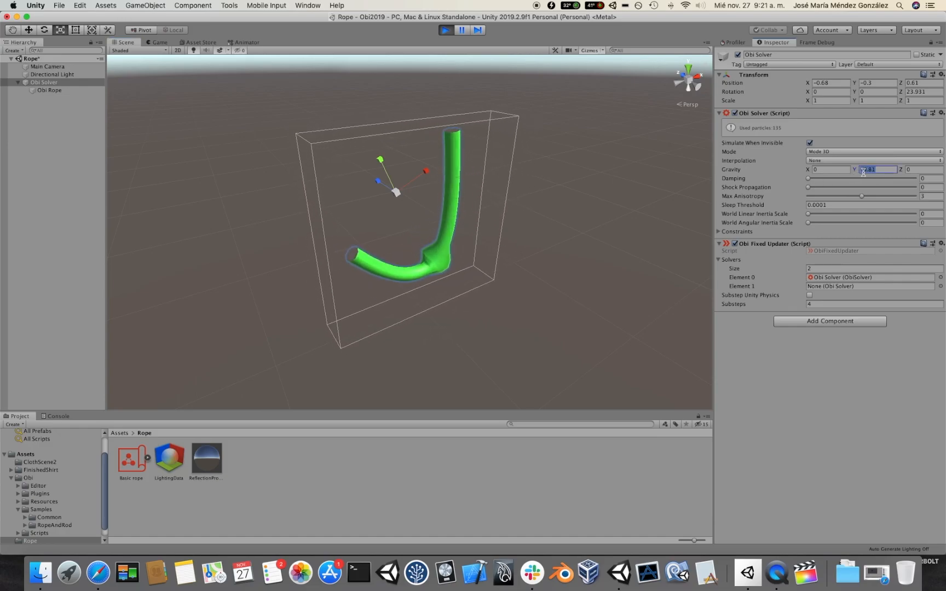
Set the solver's Gravity Y to -9.81 so the rope swings into a C-shaped curve.
type("-9.81")
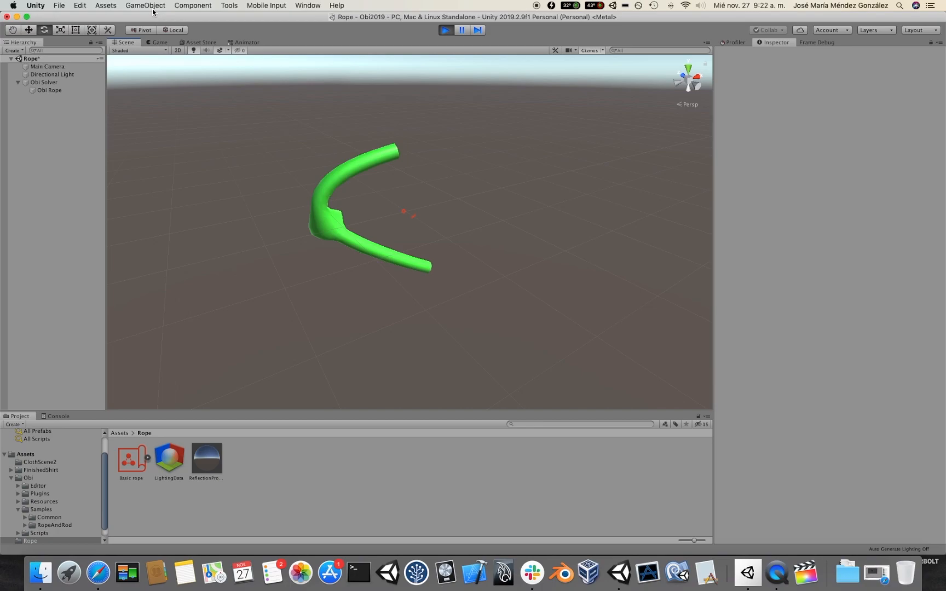
Create a second Obi Solver via GameObject > 3D Object > Obi and select the rope to reparent it.
left_click(144, 5)
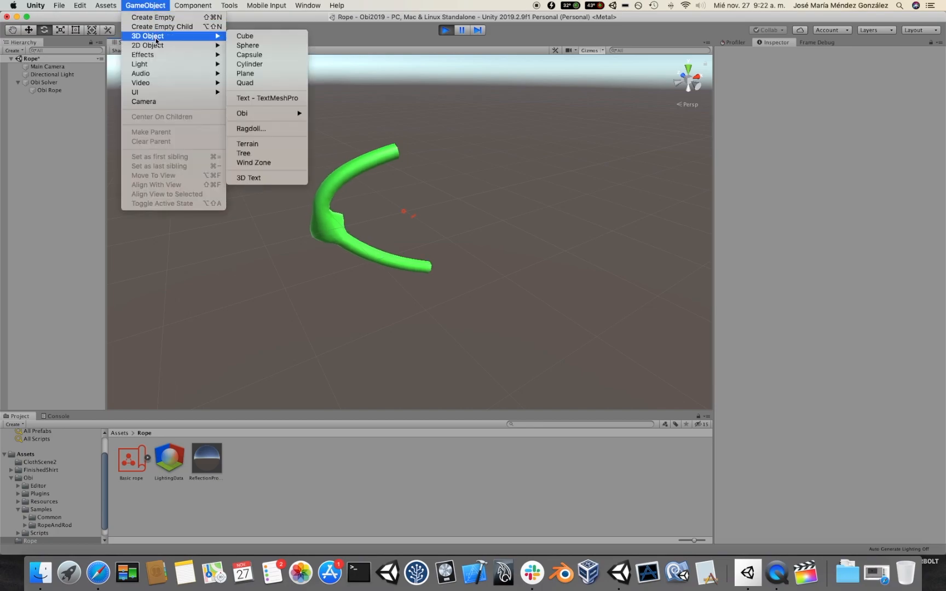
mouse_move(241, 114)
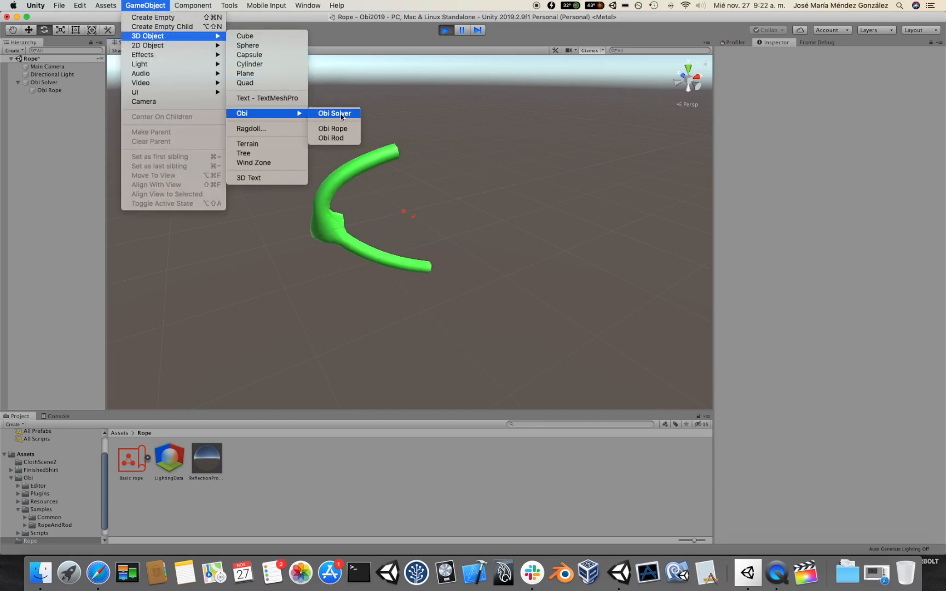
left_click(335, 114)
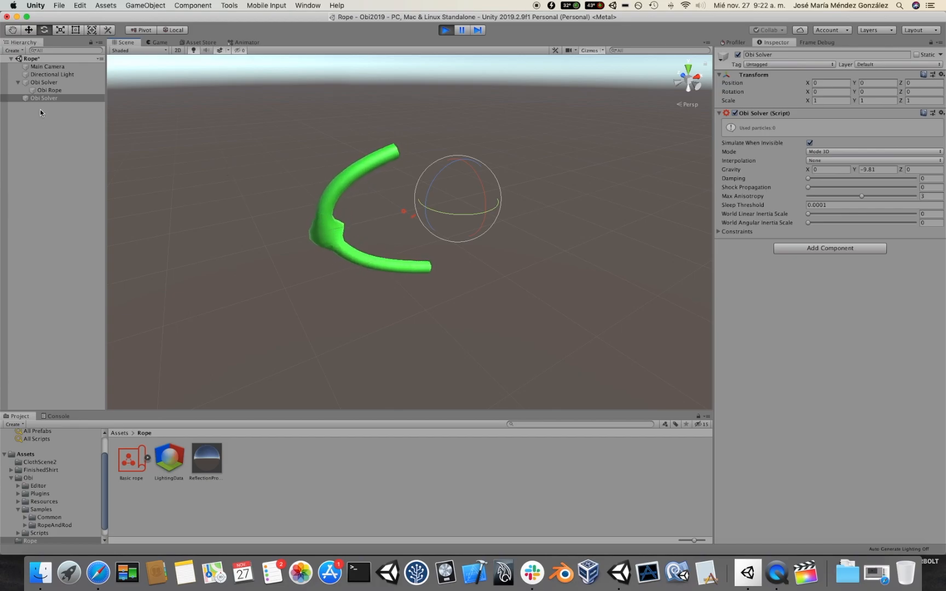
left_click(49, 90)
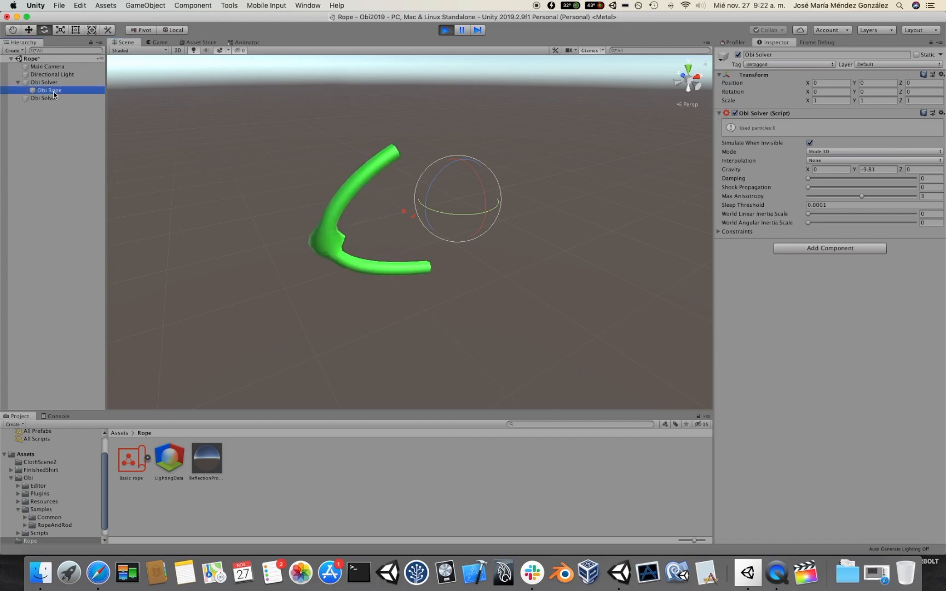
Test the rope under the new solver, then return it to the first Obi Solver.
left_click(50, 89)
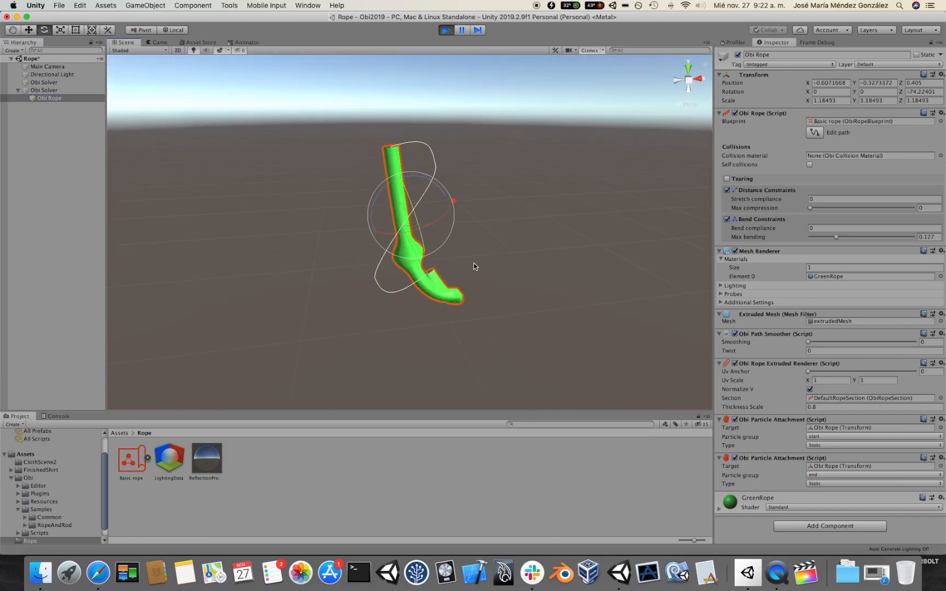
left_click(43, 90)
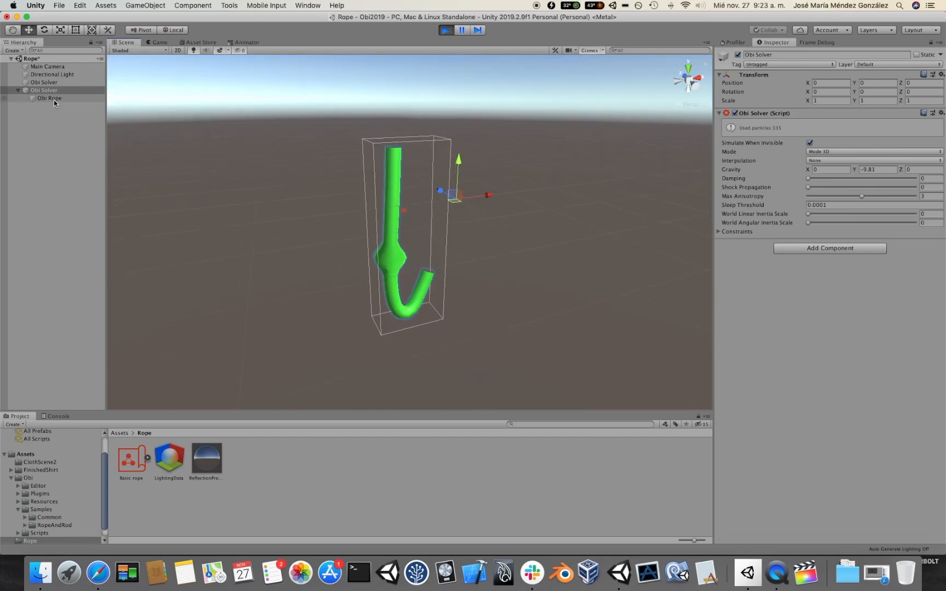
left_click(49, 90)
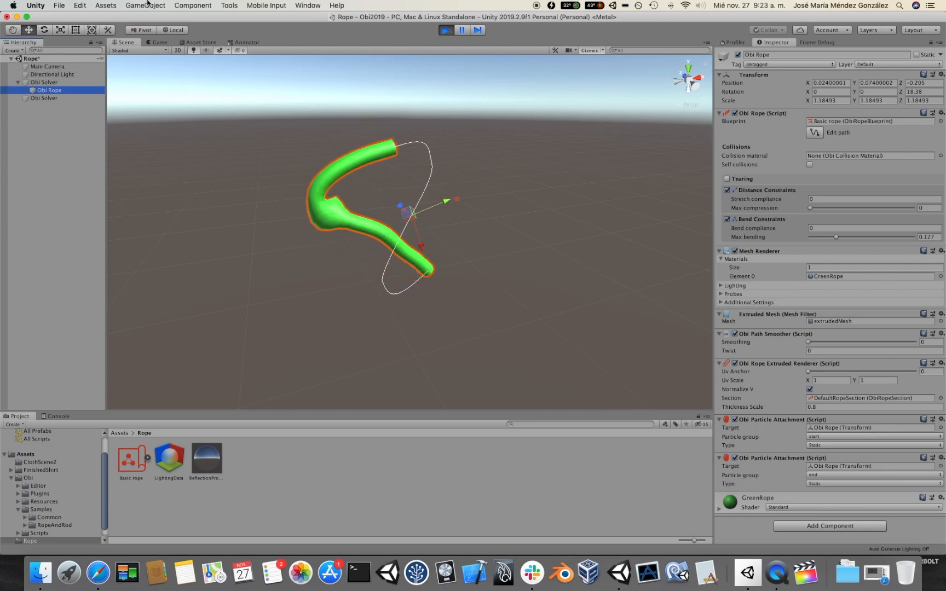
Add a third Obi Solver, rotate a solver about 61.9° on Z and move the rope under the second solver.
left_click(145, 5)
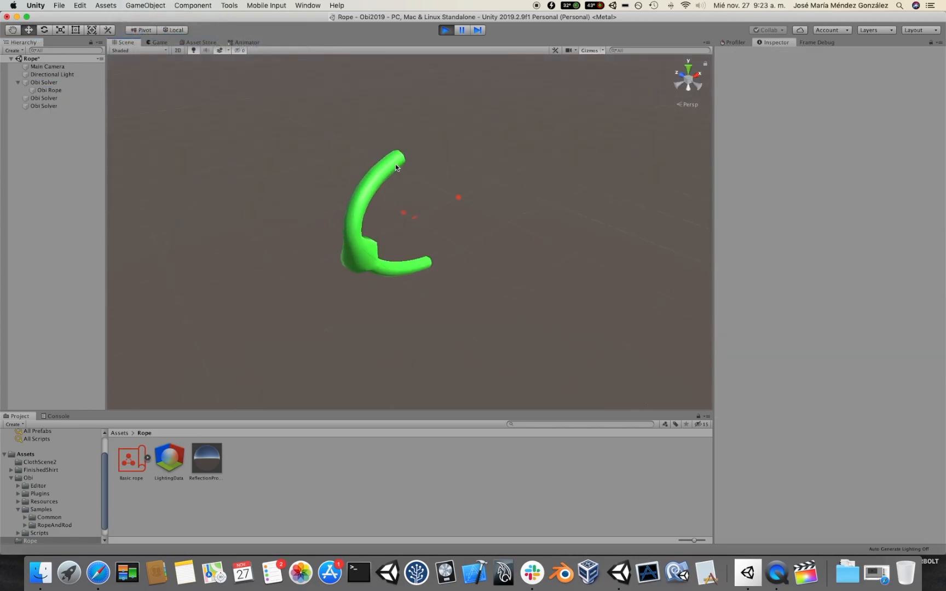
left_click(44, 105)
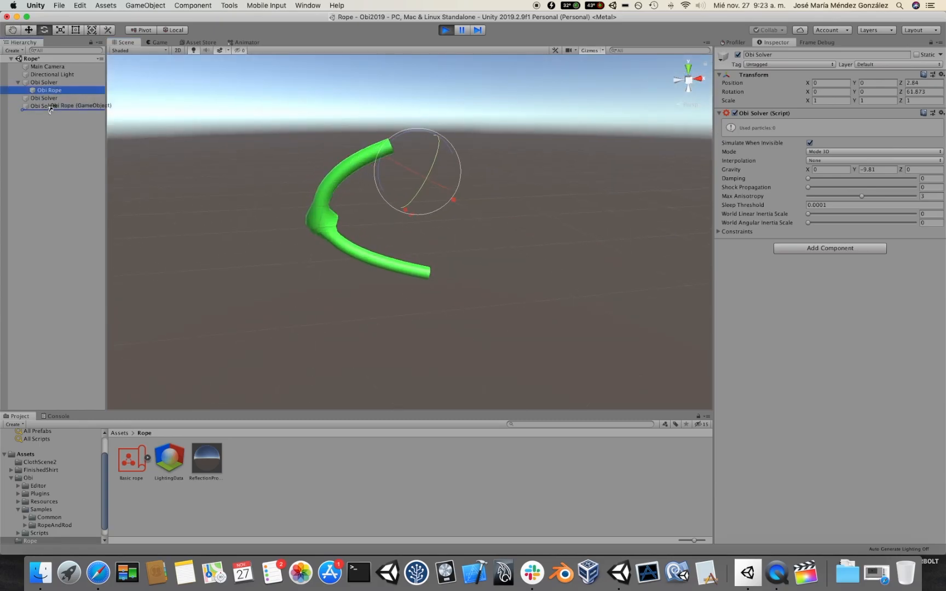
left_click(48, 105)
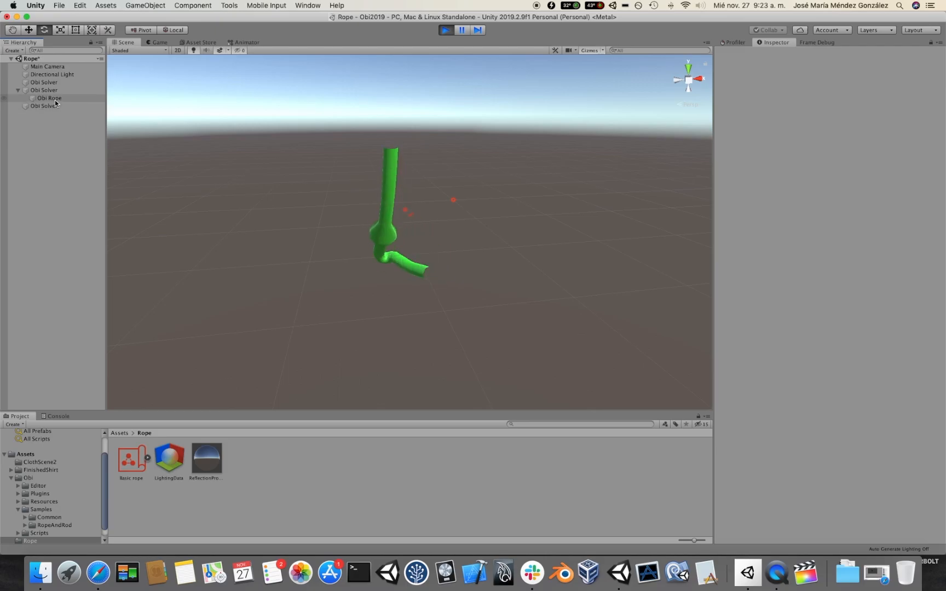
Return the rope to the first solver and duplicate it into six copies, Obi Rope through (5).
left_click(42, 74)
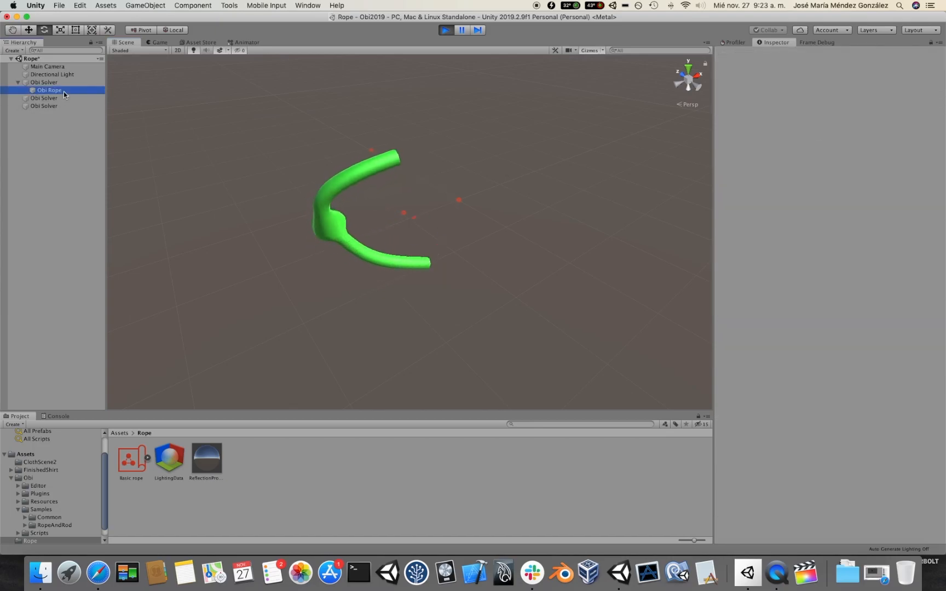
left_click(52, 97)
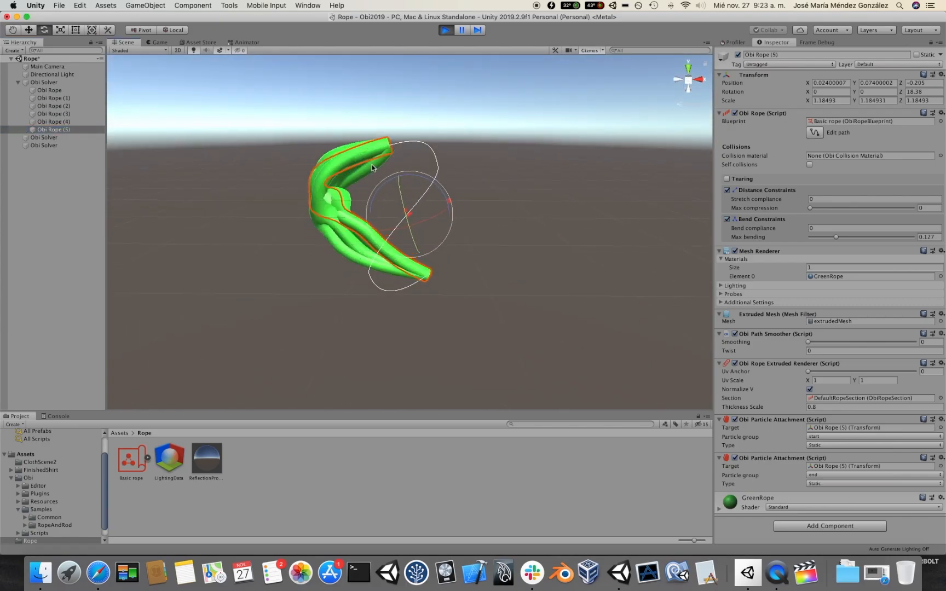
Move Obi Rope (3), (4) and (5) under the third solver, then check the first solver's settings.
left_click(53, 130)
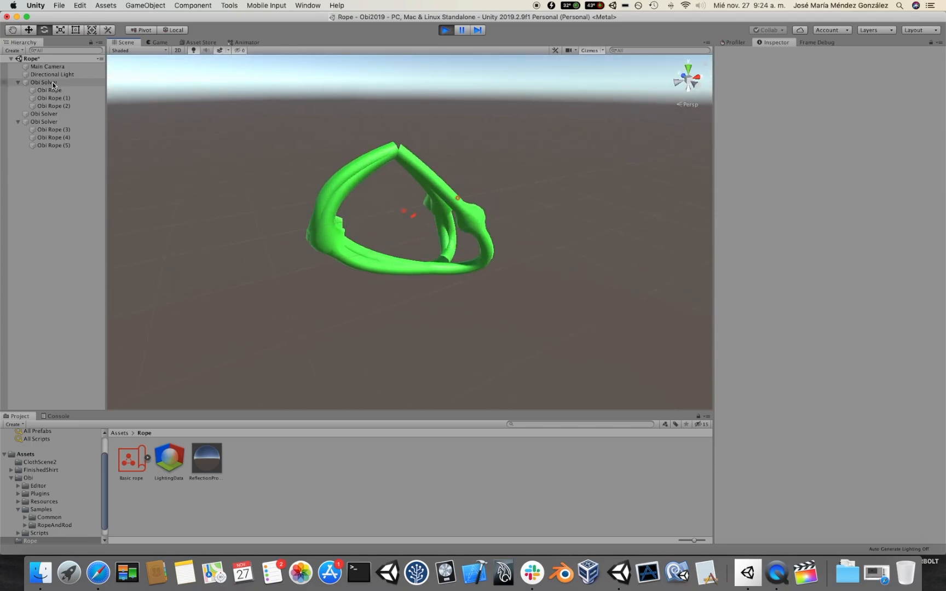
left_click(44, 82)
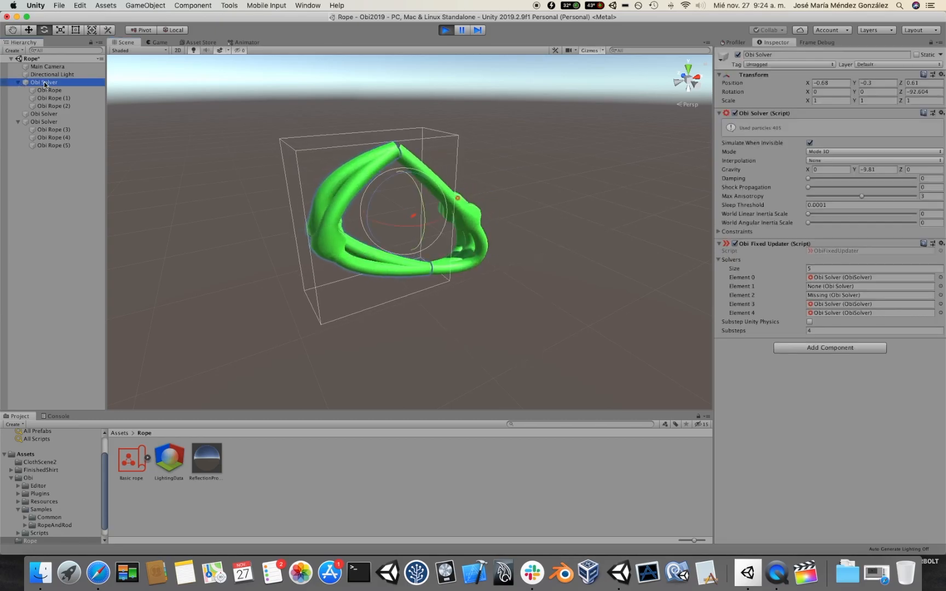